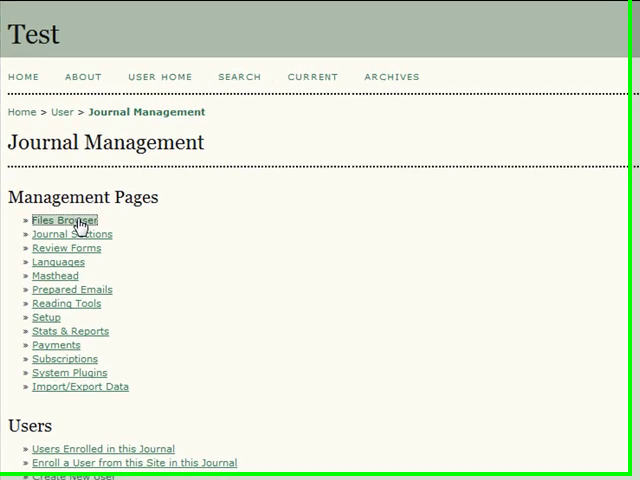
# Go to the journal's Files Browser listing the root articles and issues directories.
pyautogui.click(64, 220)
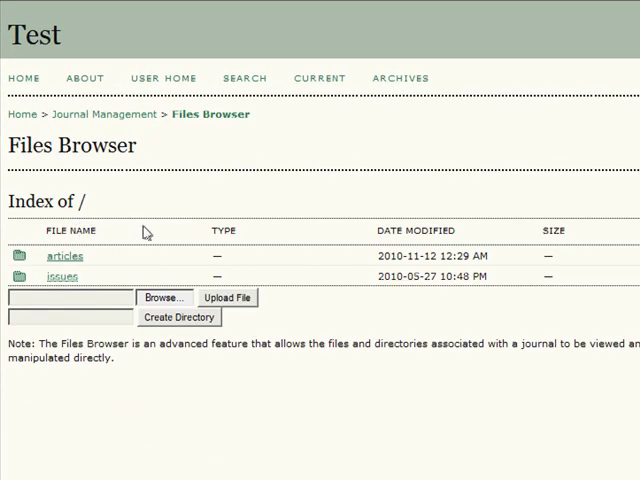
pyautogui.moveTo(146, 236)
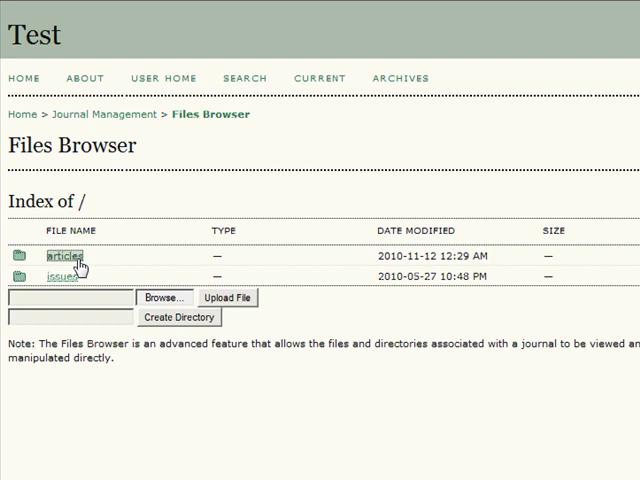
# Enter the articles directory listing article subfolders 3, 4 and 7.
pyautogui.click(60, 256)
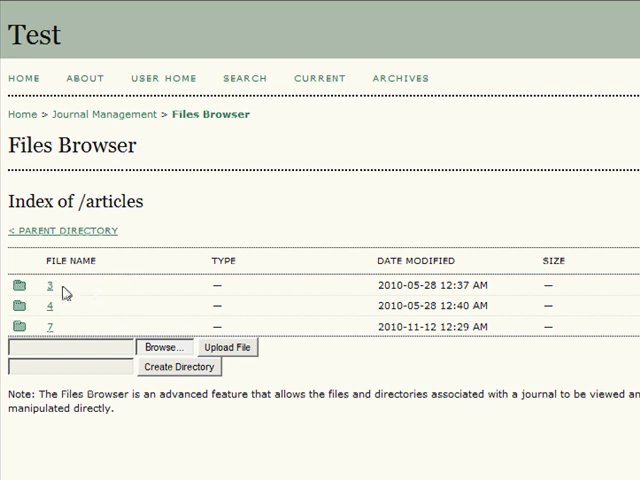
pyautogui.moveTo(64, 316)
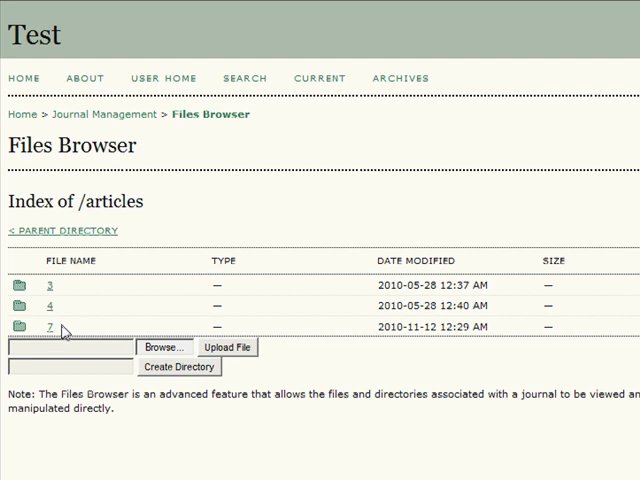
pyautogui.moveTo(64, 330)
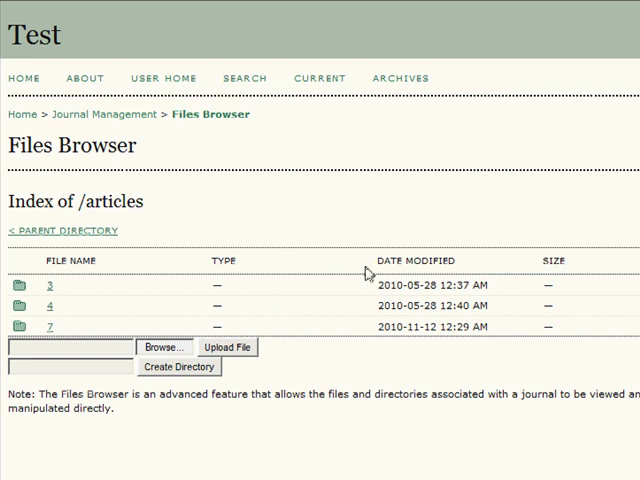
pyautogui.moveTo(370, 272)
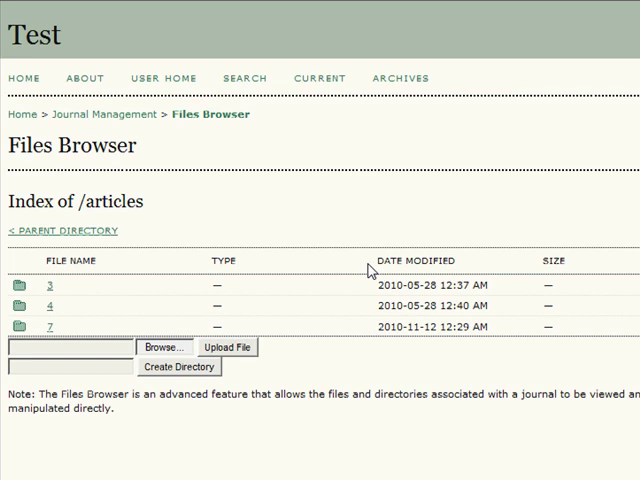
pyautogui.moveTo(372, 296)
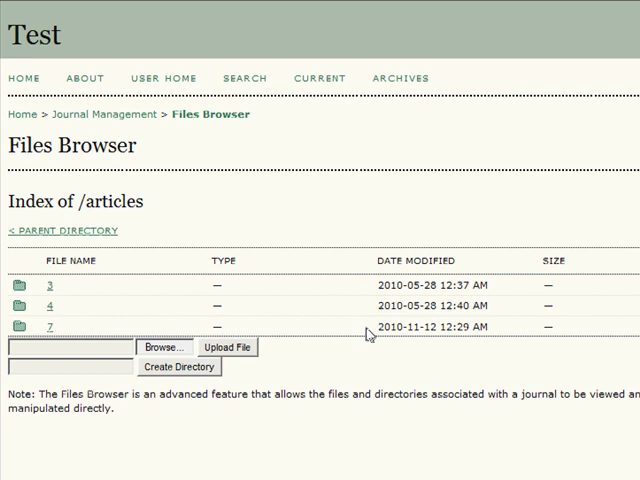
pyautogui.moveTo(108, 292)
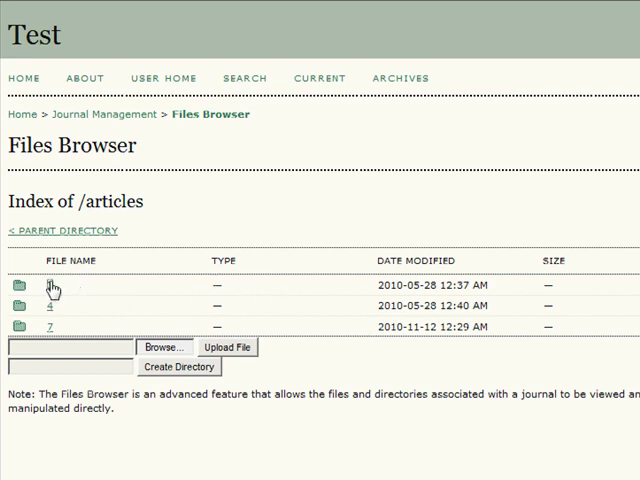
# Enter article 3's submission folder containing the original and review subfolders.
pyautogui.click(56, 288)
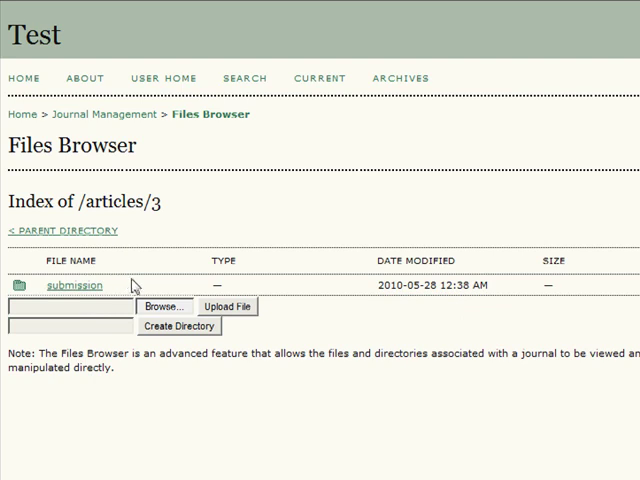
pyautogui.moveTo(132, 286)
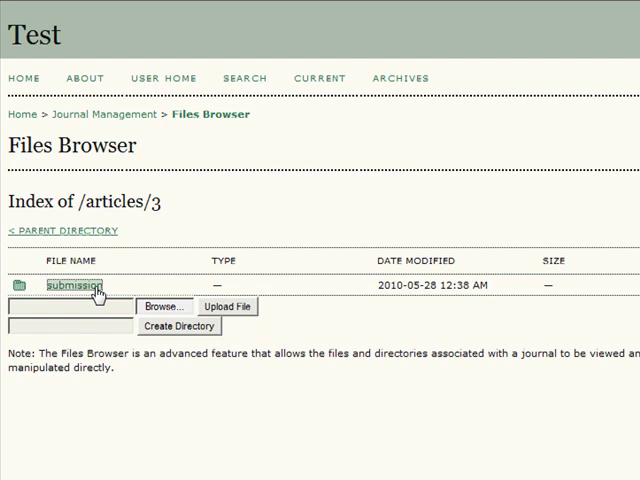
pyautogui.click(70, 288)
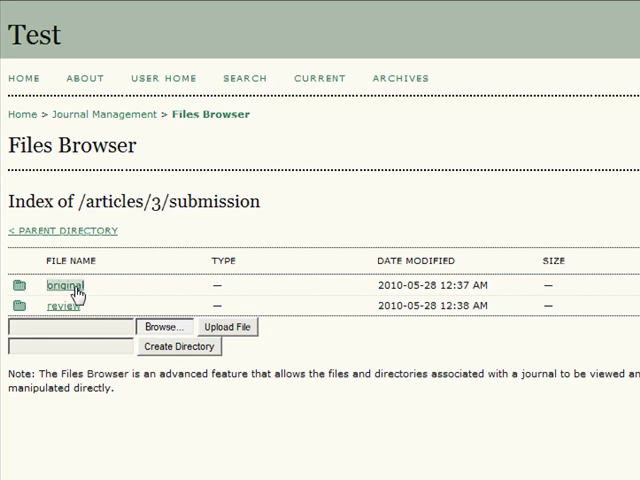
pyautogui.click(62, 286)
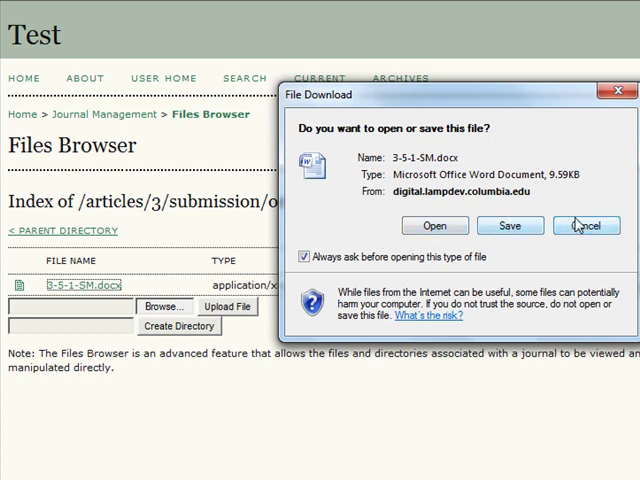
pyautogui.click(584, 224)
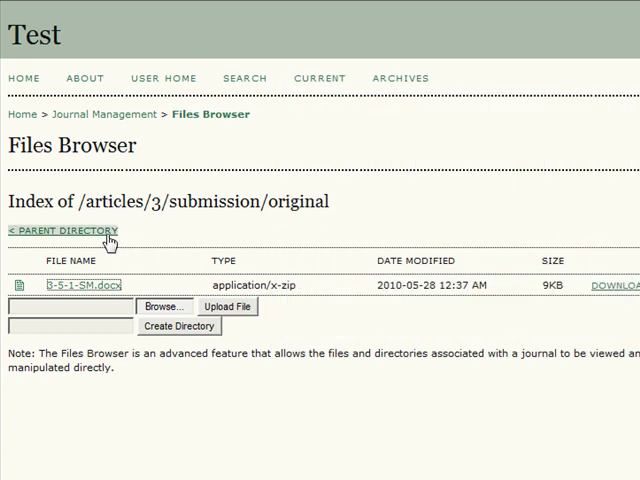
pyautogui.click(62, 232)
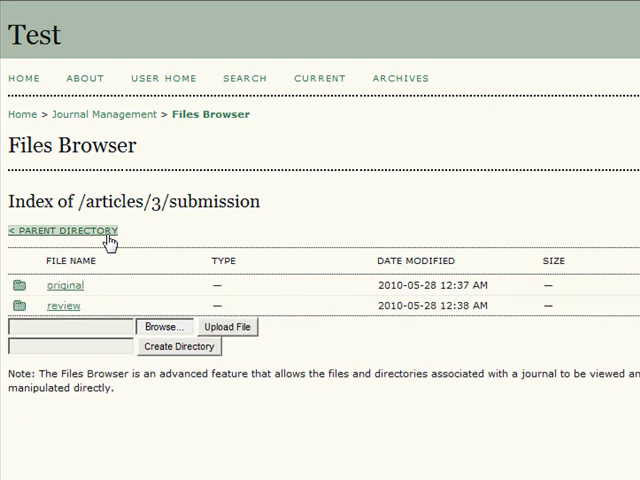